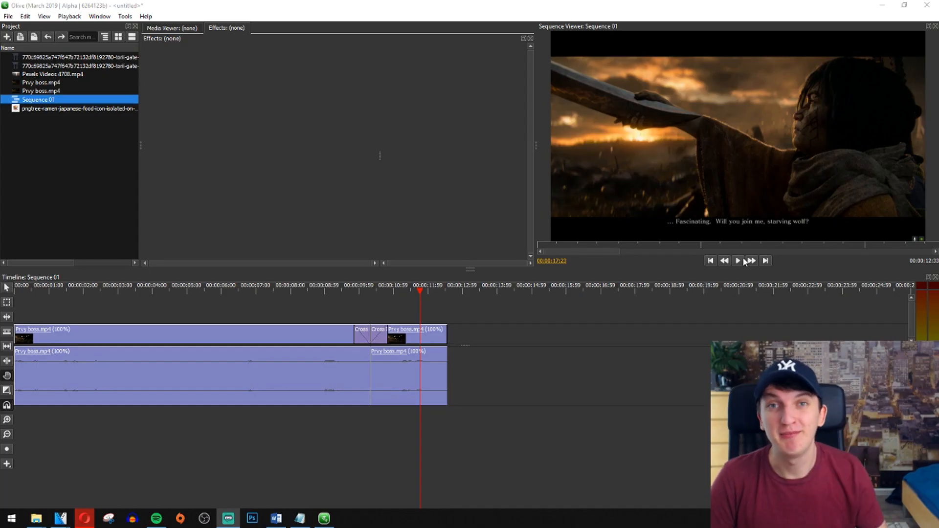
{"action": "mouse_move", "coordinate": [653, 157]}
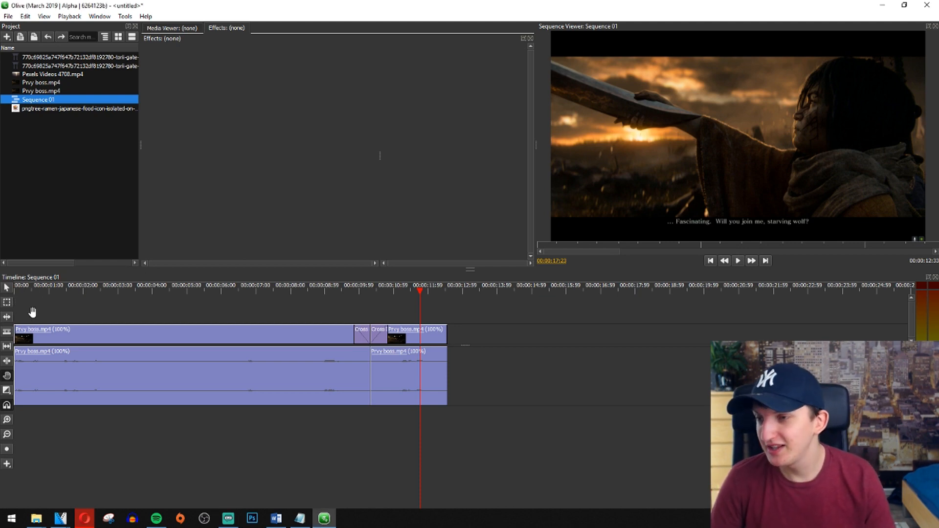
Step: Move the Sequence 01 playhead back to 00:00 and stop playback
{"action": "left_click", "coordinate": [738, 260]}
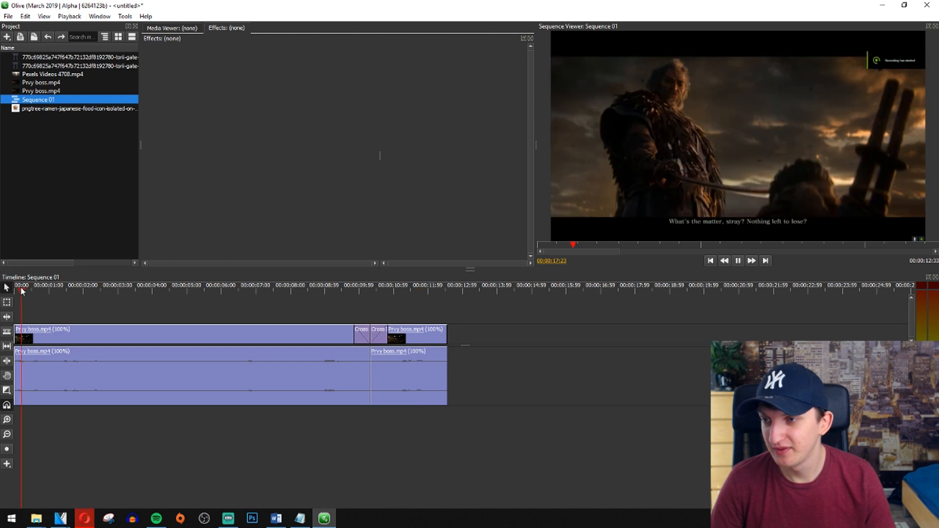
{"action": "left_click", "coordinate": [353, 285]}
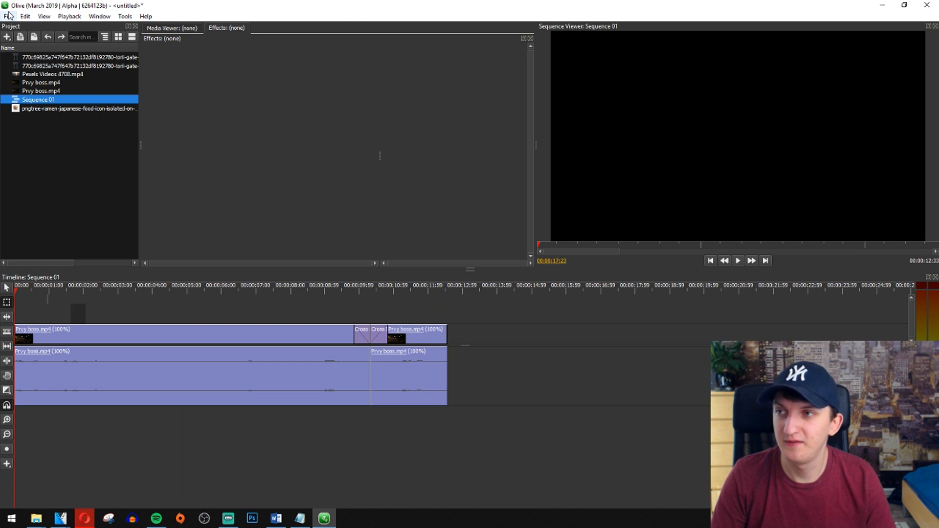
{"action": "left_click", "coordinate": [8, 16]}
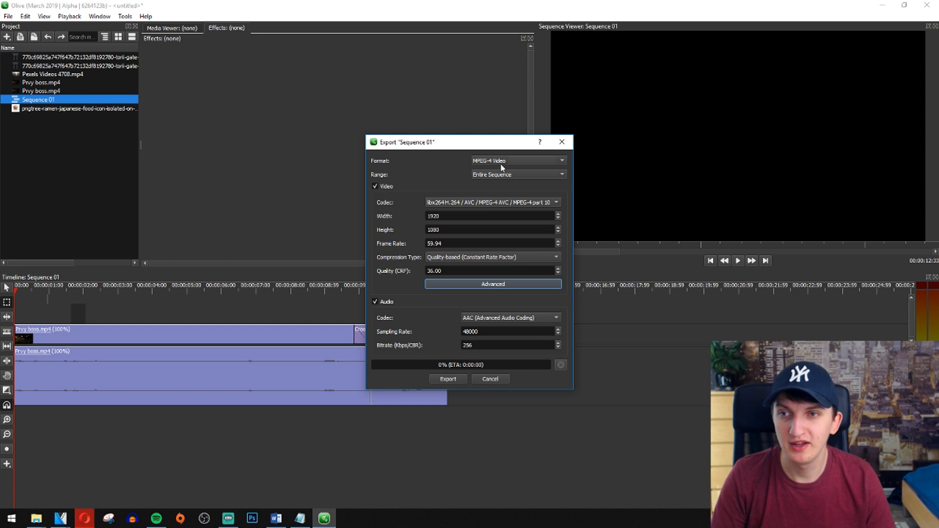
{"action": "left_click", "coordinate": [517, 174]}
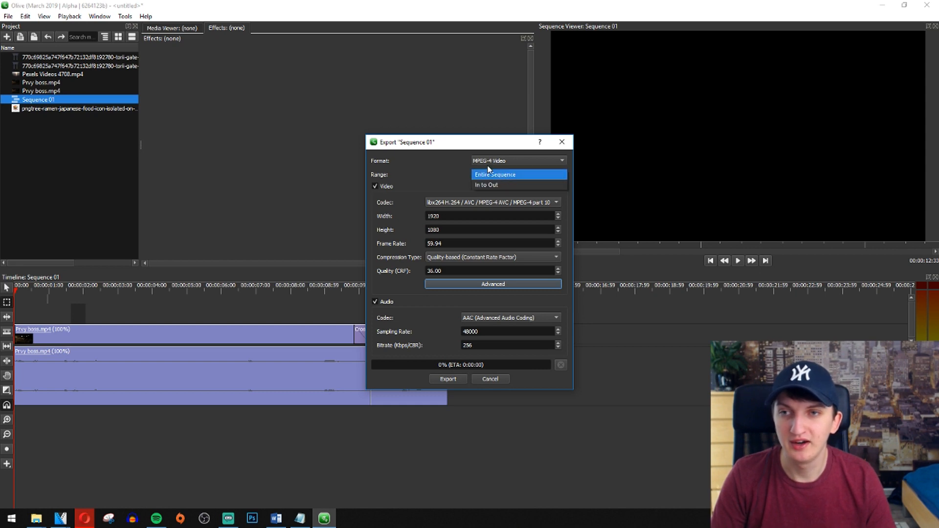
{"action": "left_click", "coordinate": [517, 160]}
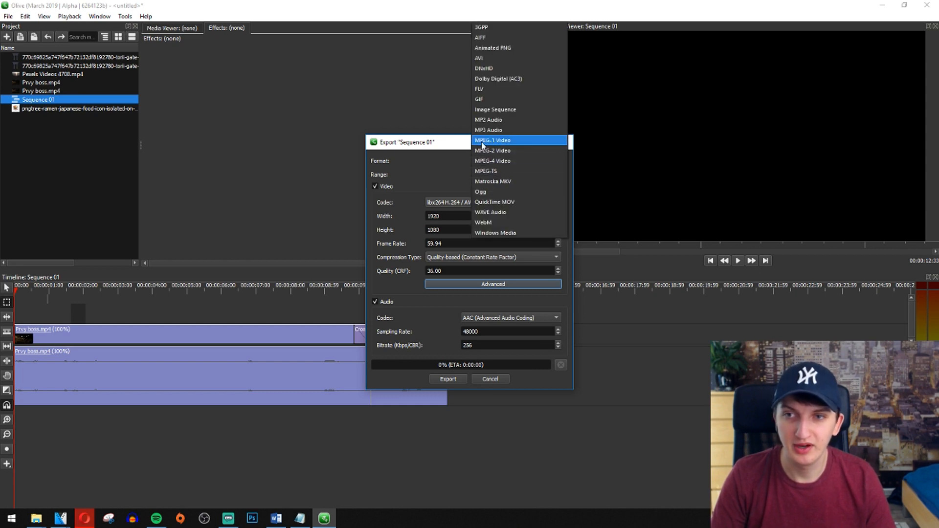
{"action": "mouse_move", "coordinate": [510, 160]}
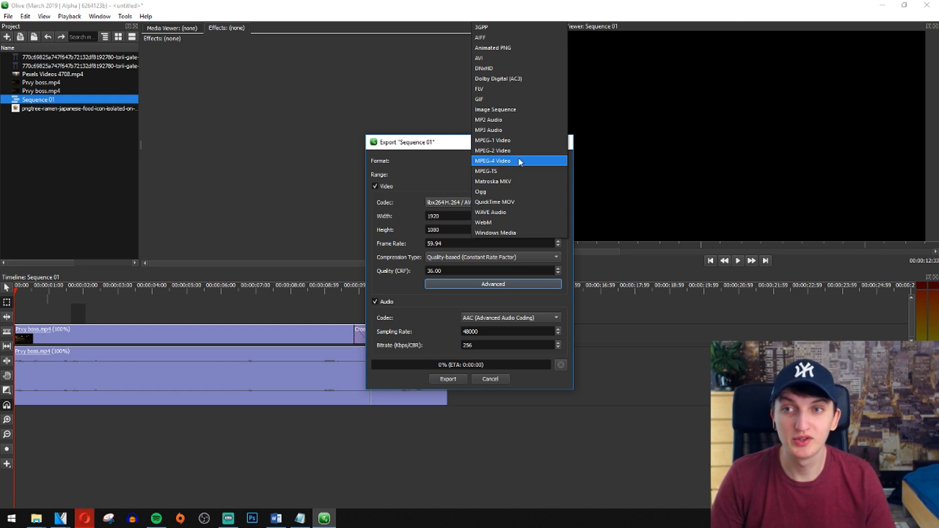
{"action": "mouse_move", "coordinate": [536, 165]}
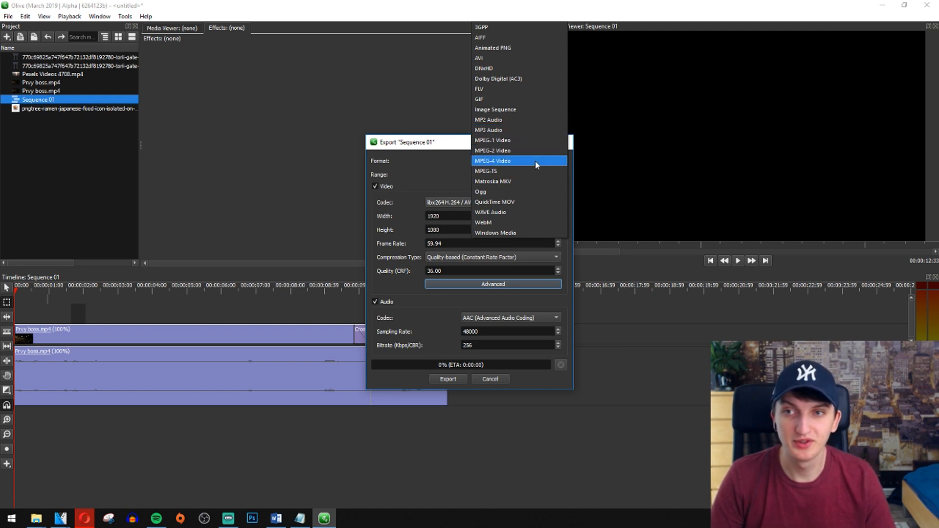
{"action": "left_click", "coordinate": [493, 161]}
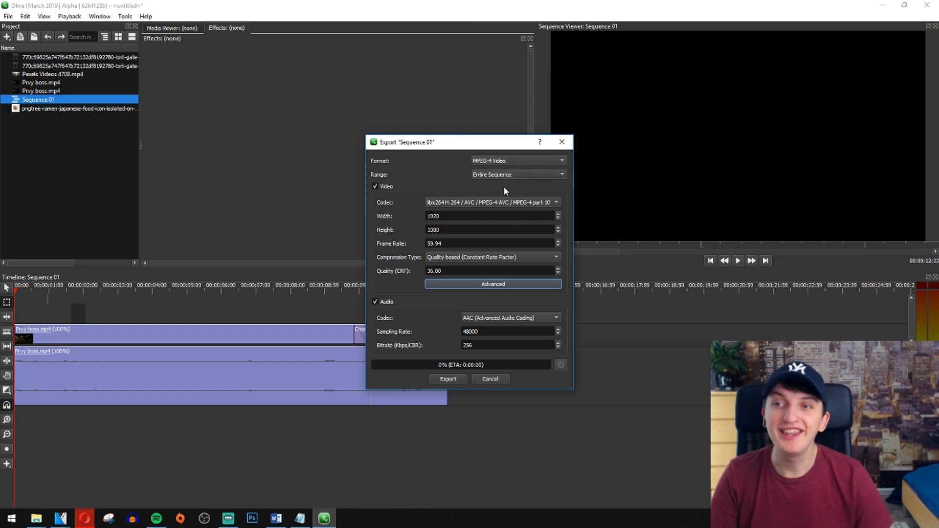
{"action": "left_click", "coordinate": [517, 175]}
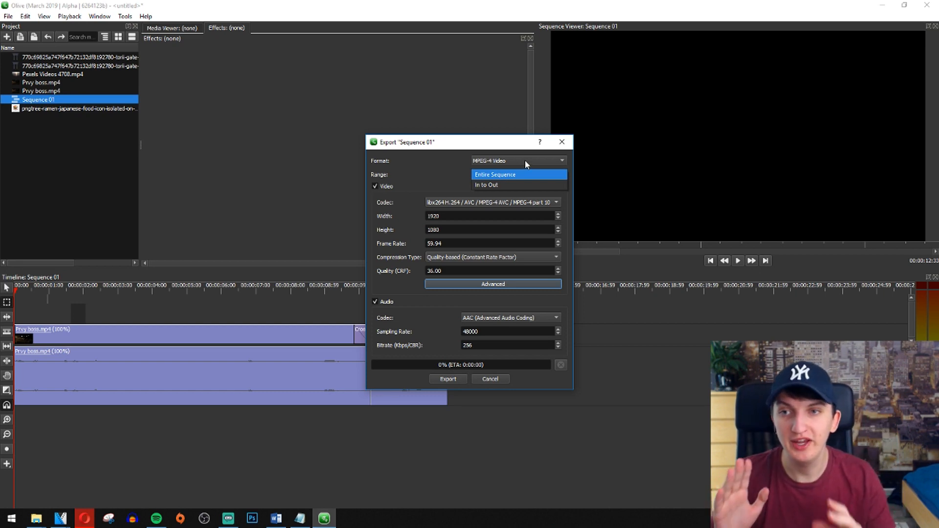
{"action": "left_click", "coordinate": [486, 184]}
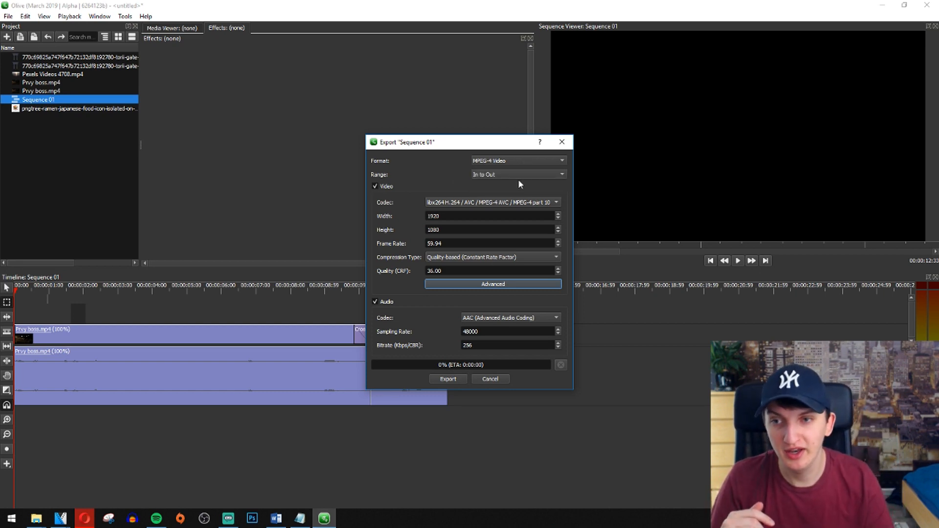
{"action": "left_click", "coordinate": [490, 379]}
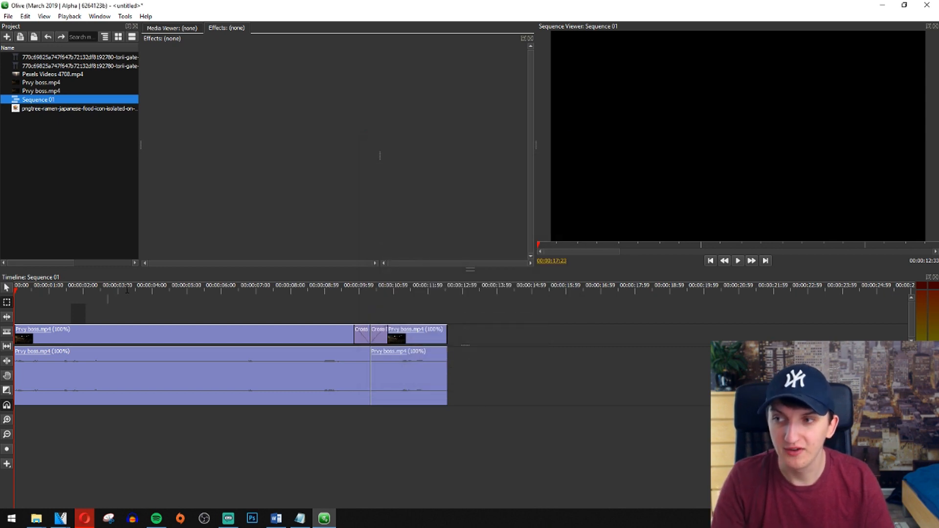
{"action": "mouse_move", "coordinate": [127, 310]}
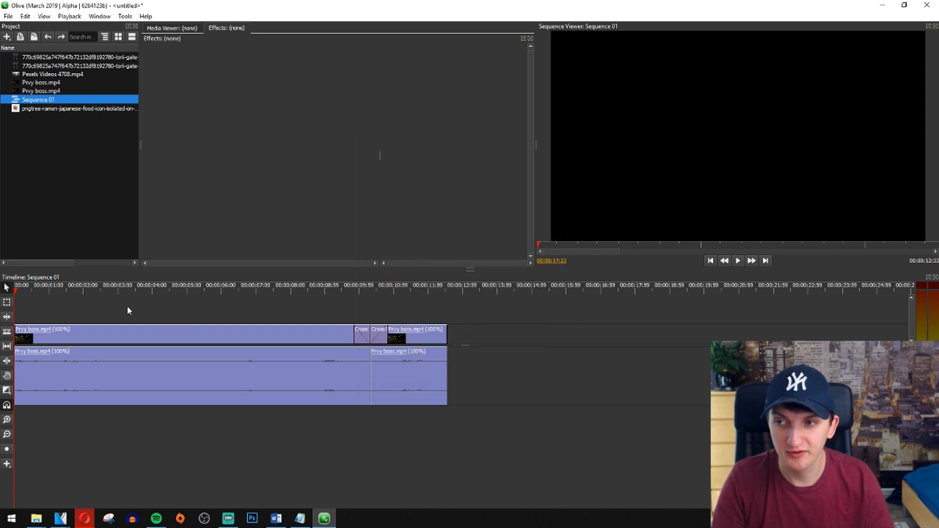
{"action": "mouse_move", "coordinate": [188, 297]}
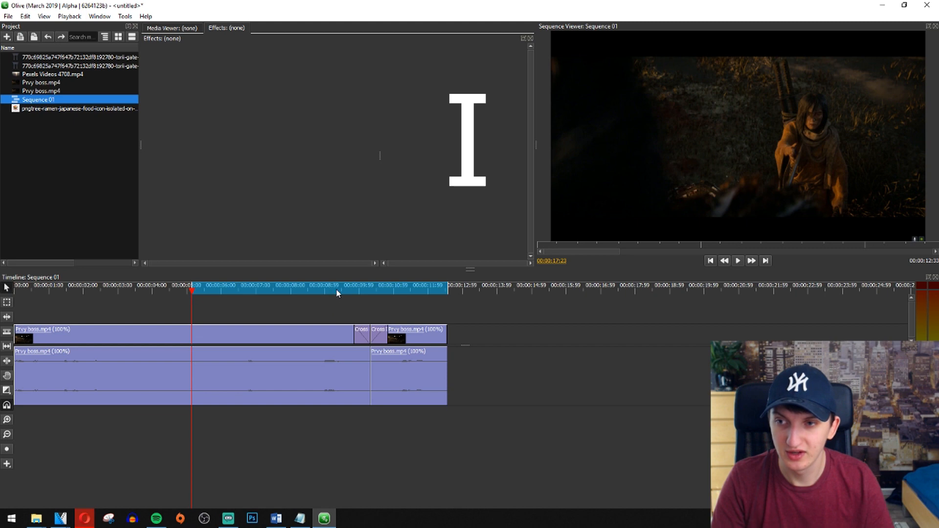
Step: Adjust the ruler's in/out range to span roughly 10 to 11 seconds
{"action": "left_click", "coordinate": [337, 291]}
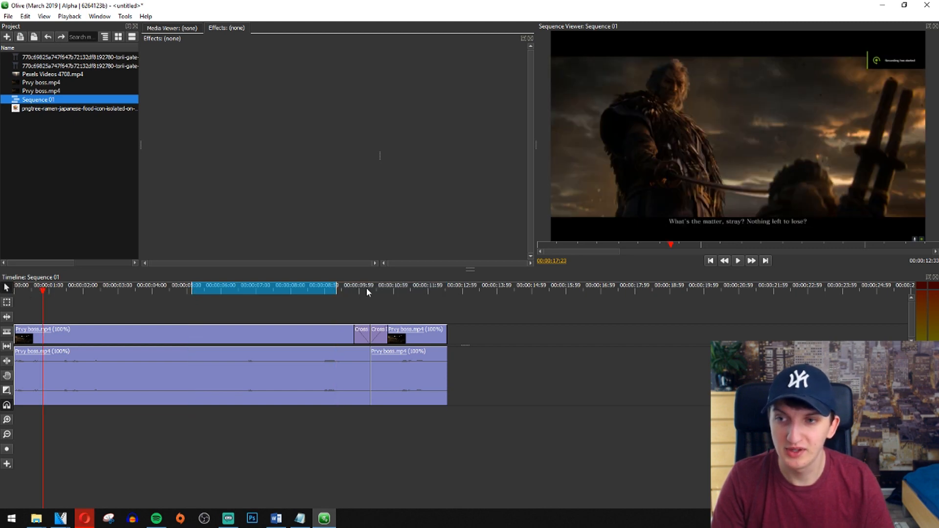
{"action": "left_click", "coordinate": [370, 290]}
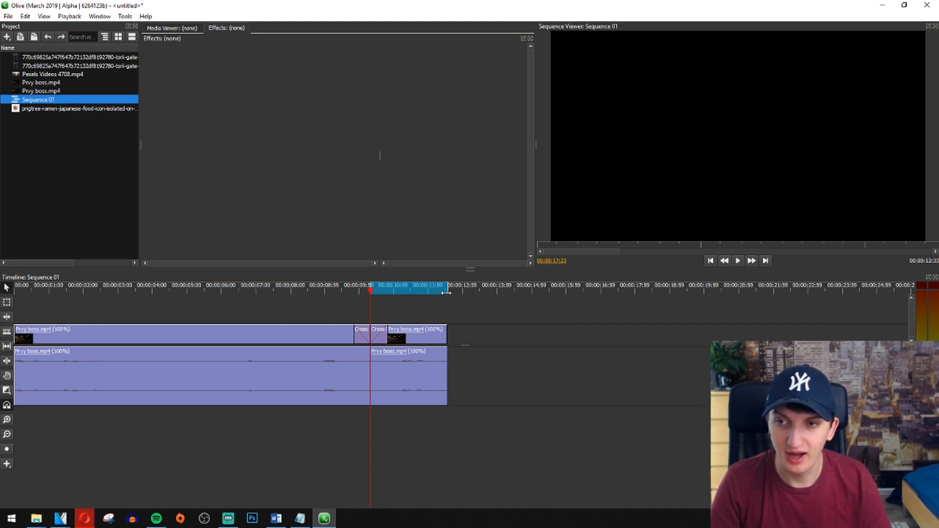
{"action": "left_click", "coordinate": [413, 290]}
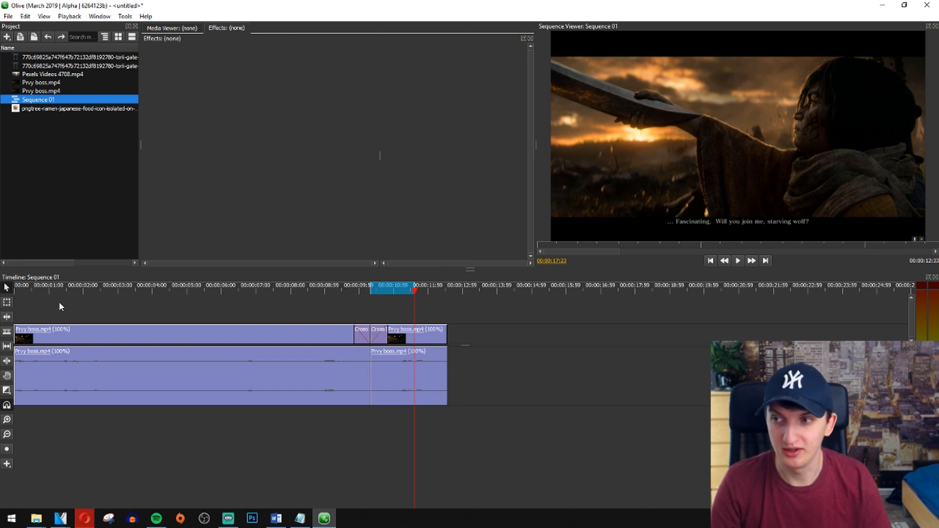
Step: Reopen File > Export for Sequence 01, keeping MPEG-4 with the H.264 codec
{"action": "left_click", "coordinate": [8, 17]}
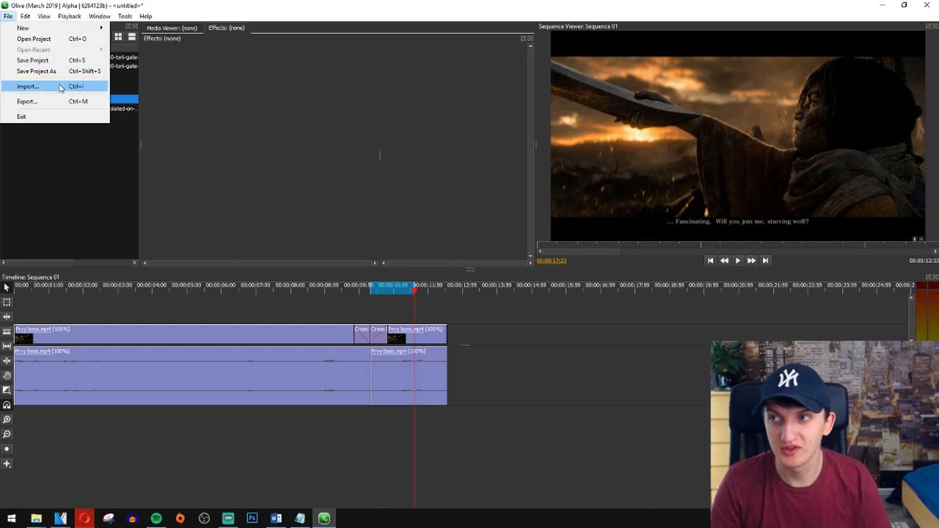
{"action": "left_click", "coordinate": [27, 101]}
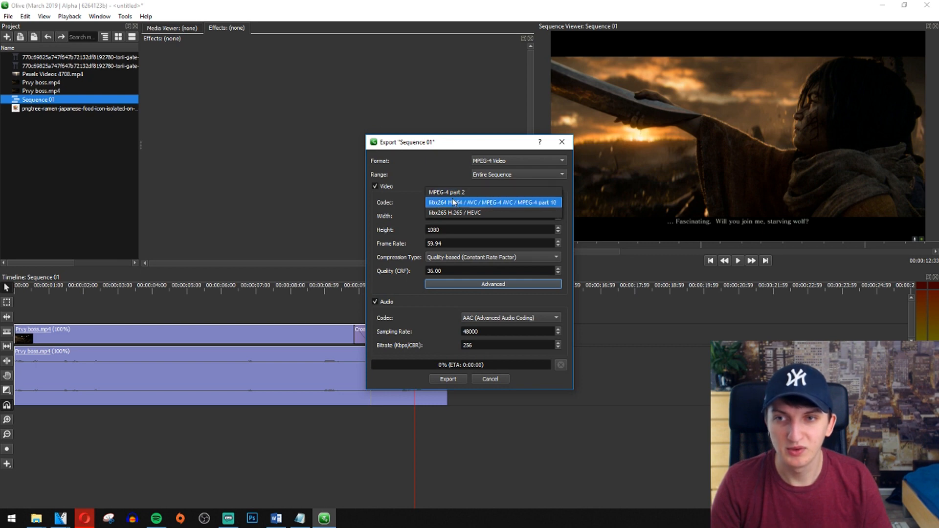
{"action": "left_click", "coordinate": [492, 202]}
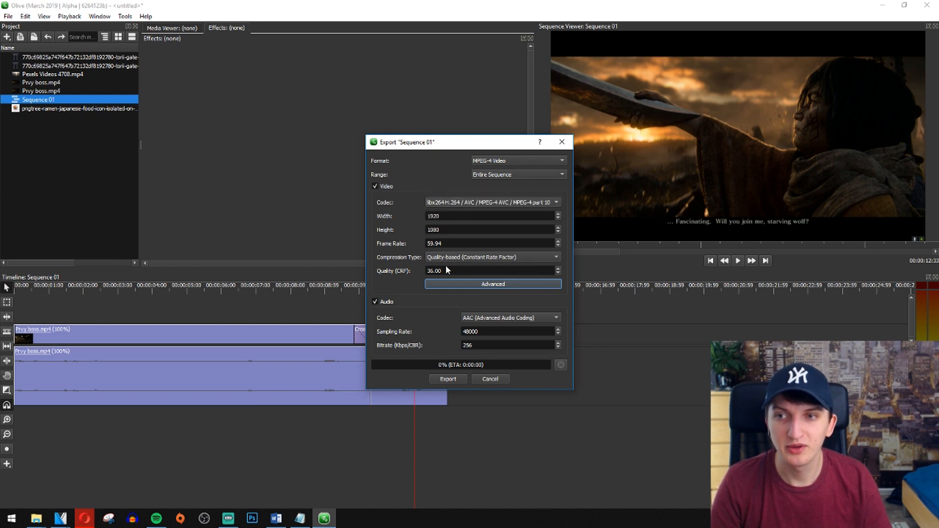
{"action": "mouse_move", "coordinate": [558, 281]}
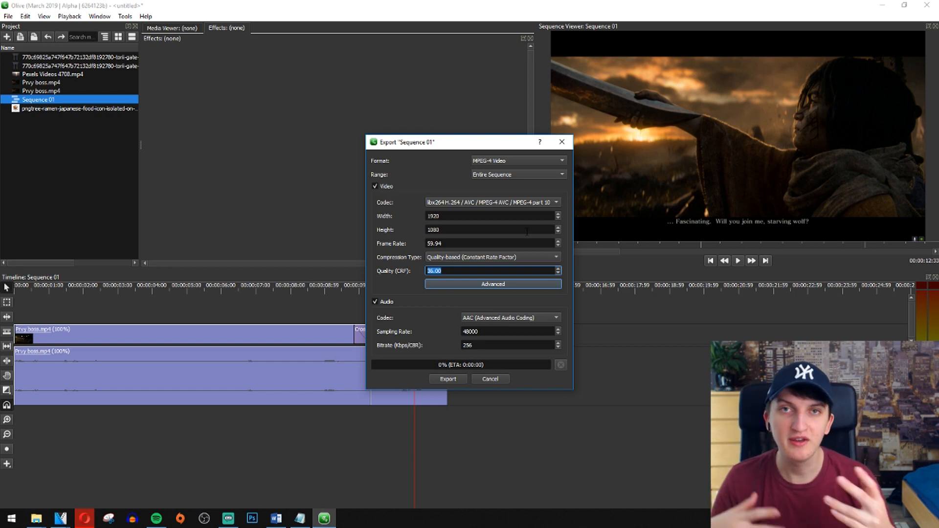
{"action": "mouse_move", "coordinate": [450, 279]}
{"action": "type", "text": "50"}
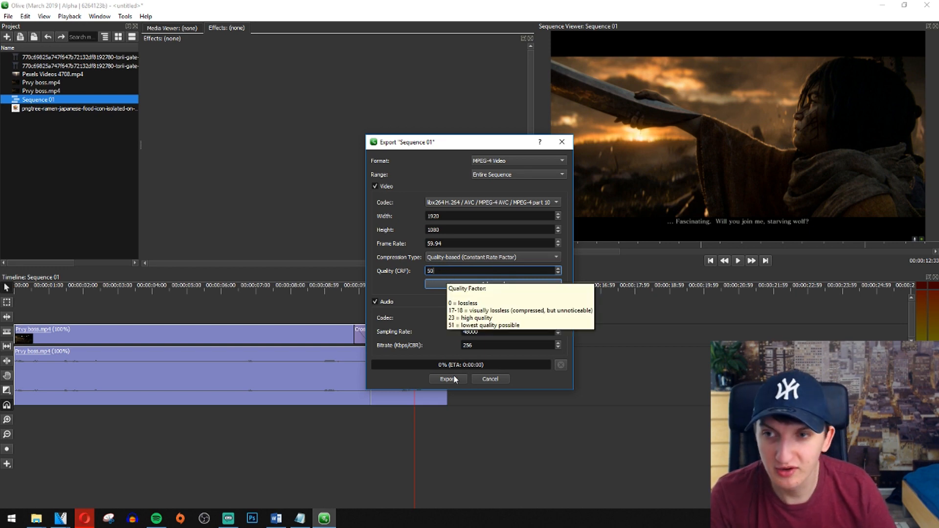
Step: Export the entire sequence at CRF 50, then export again at CRF 30
{"action": "left_click", "coordinate": [445, 378]}
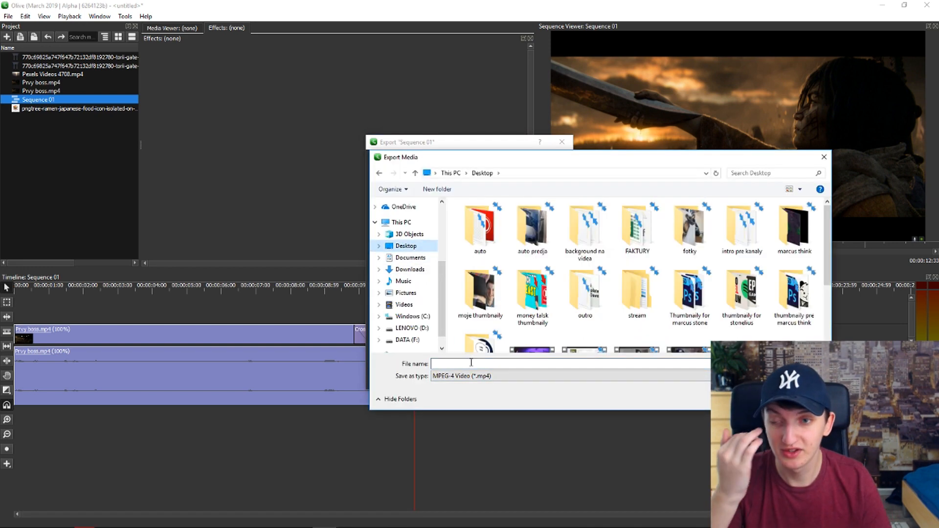
{"action": "type", "text": "5"}
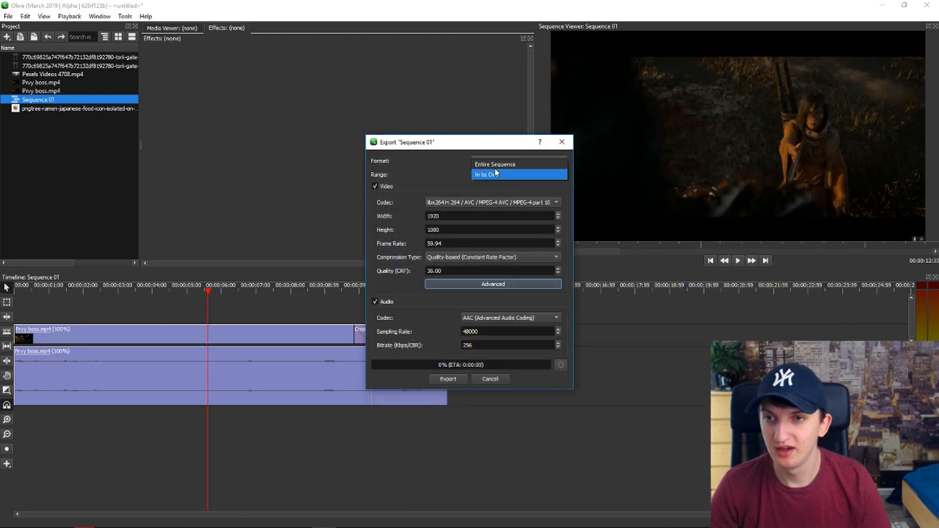
{"action": "left_click", "coordinate": [518, 174]}
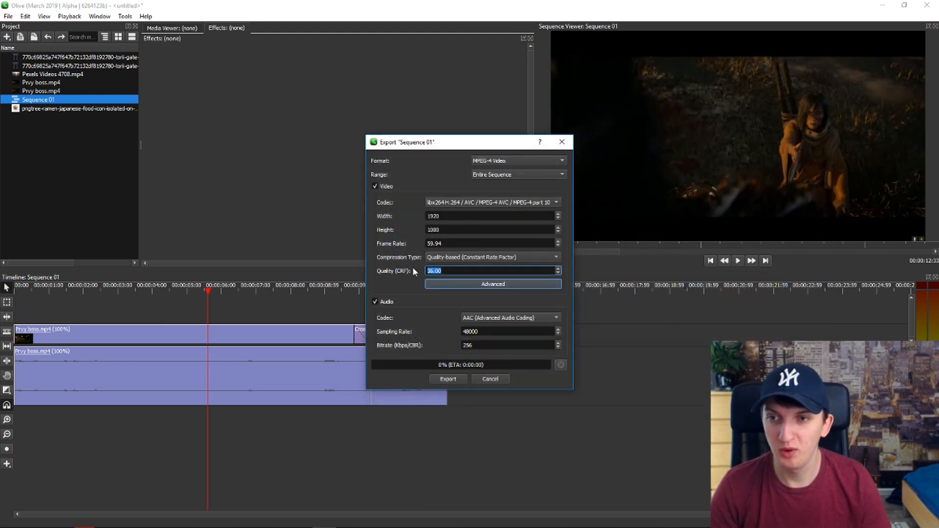
{"action": "type", "text": "30"}
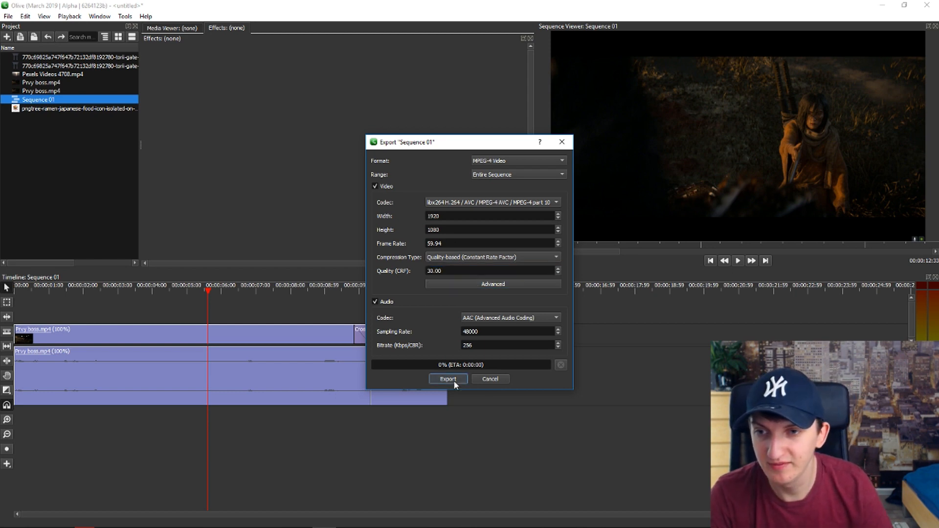
{"action": "left_click", "coordinate": [447, 378]}
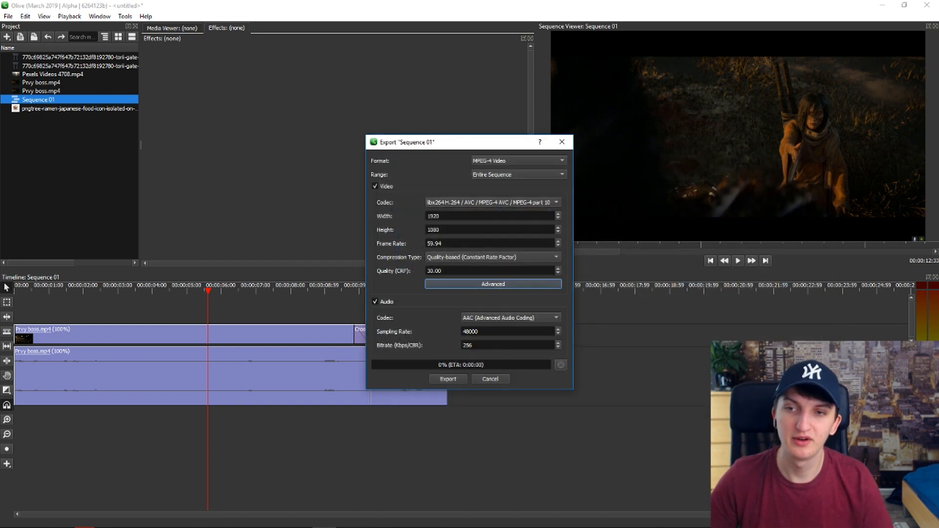
{"action": "left_click", "coordinate": [490, 379]}
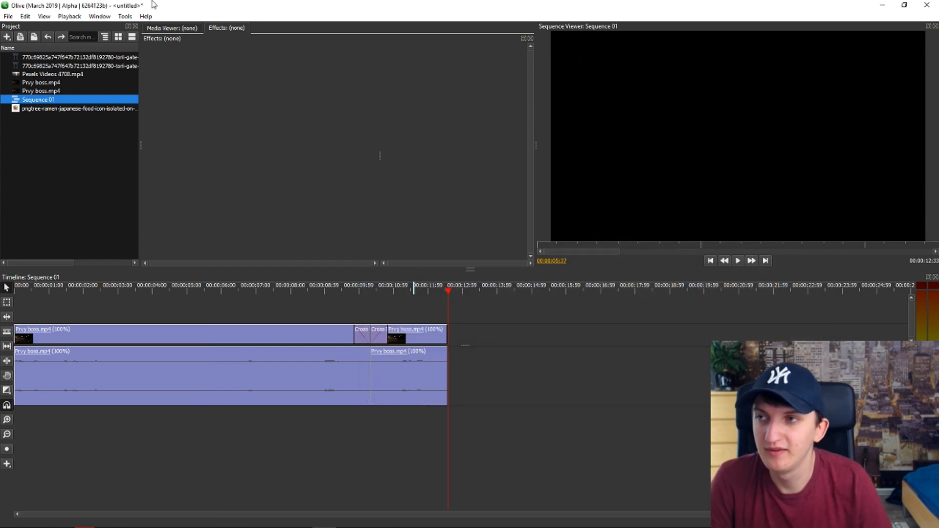
Step: Reopen Export, set Range to Entire Sequence, and start the quality 20 export
{"action": "left_click", "coordinate": [7, 16]}
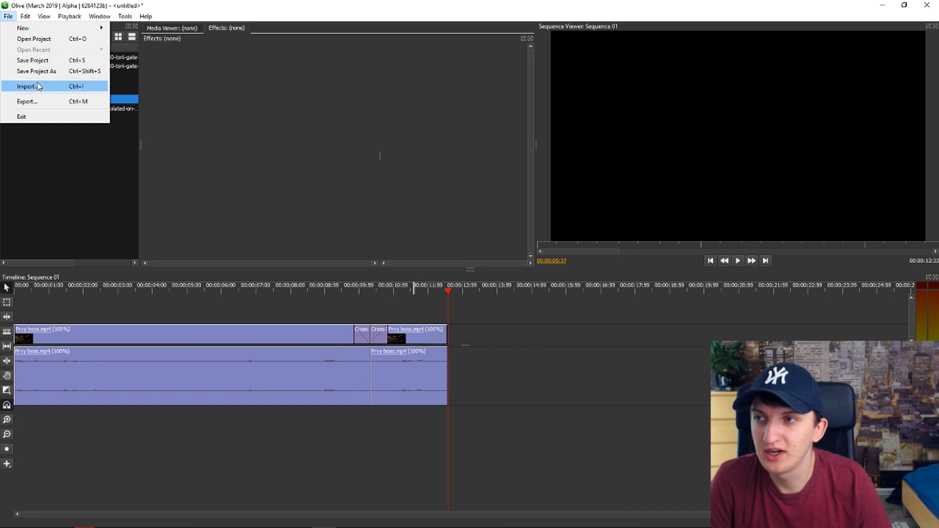
{"action": "left_click", "coordinate": [27, 101]}
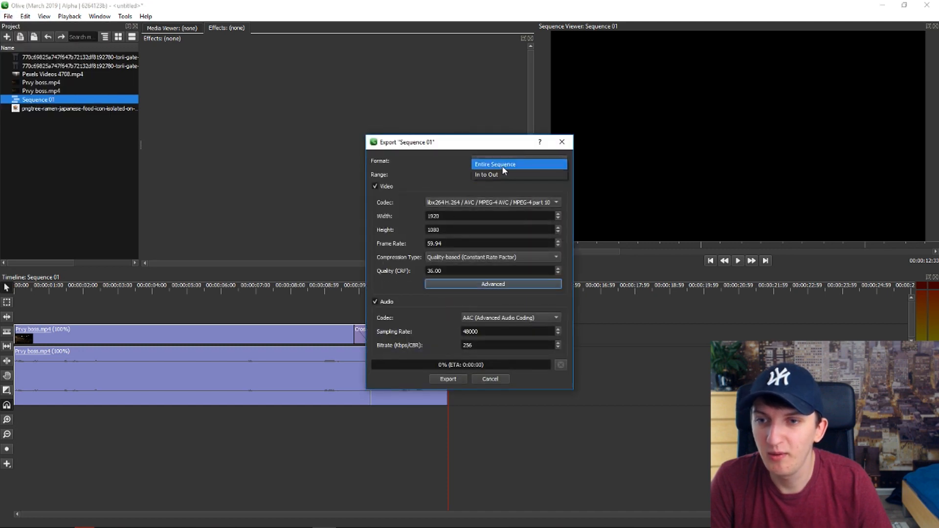
{"action": "left_click", "coordinate": [494, 164]}
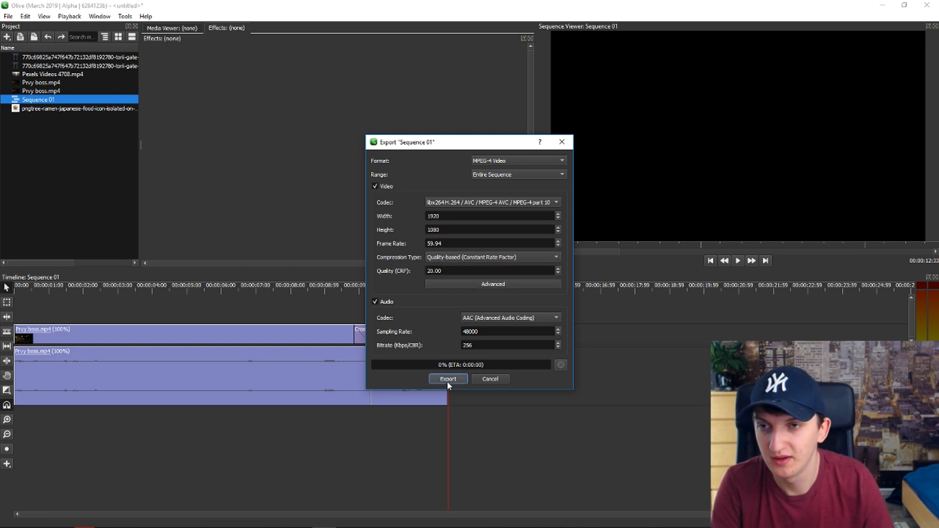
{"action": "left_click", "coordinate": [447, 379]}
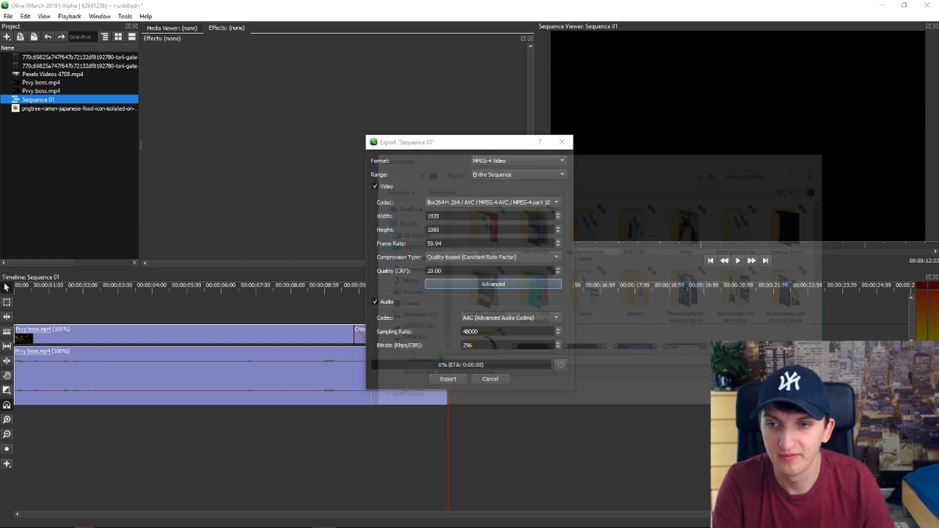
Step: Reopen Export, replace Quality (CRF) with 13, and start exporting
{"action": "left_click", "coordinate": [8, 16]}
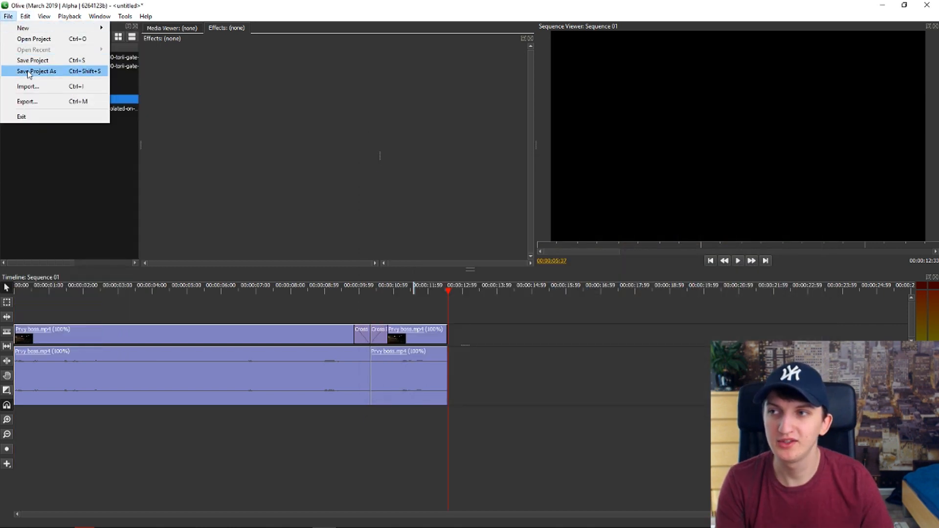
{"action": "left_click", "coordinate": [27, 101]}
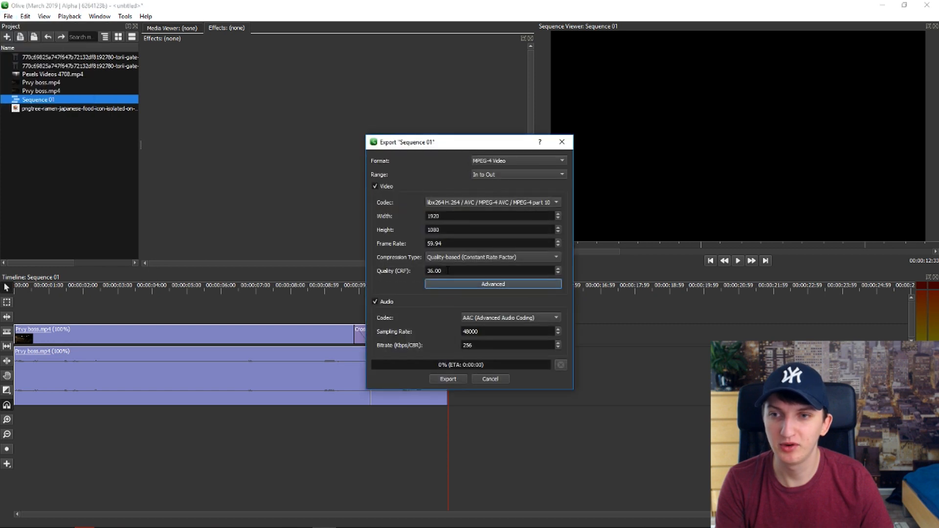
{"action": "triple_click", "coordinate": [492, 270]}
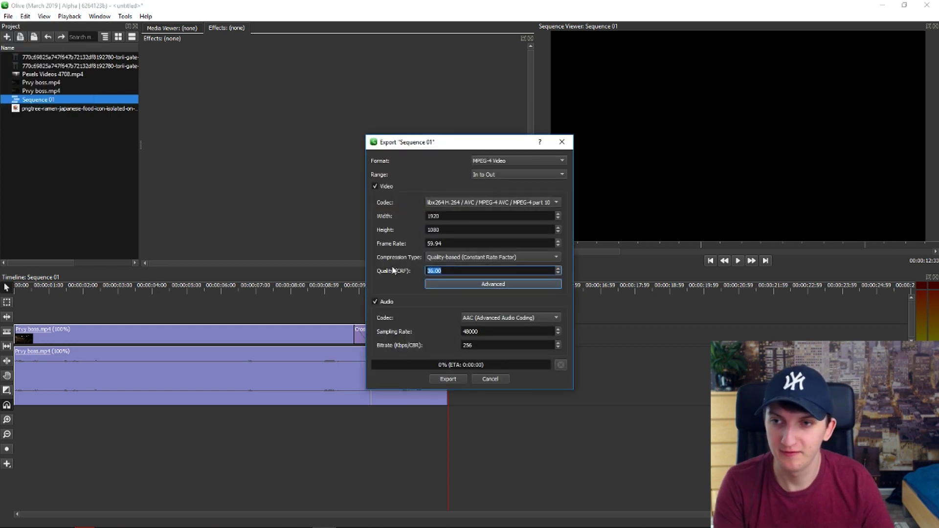
{"action": "type", "text": "13"}
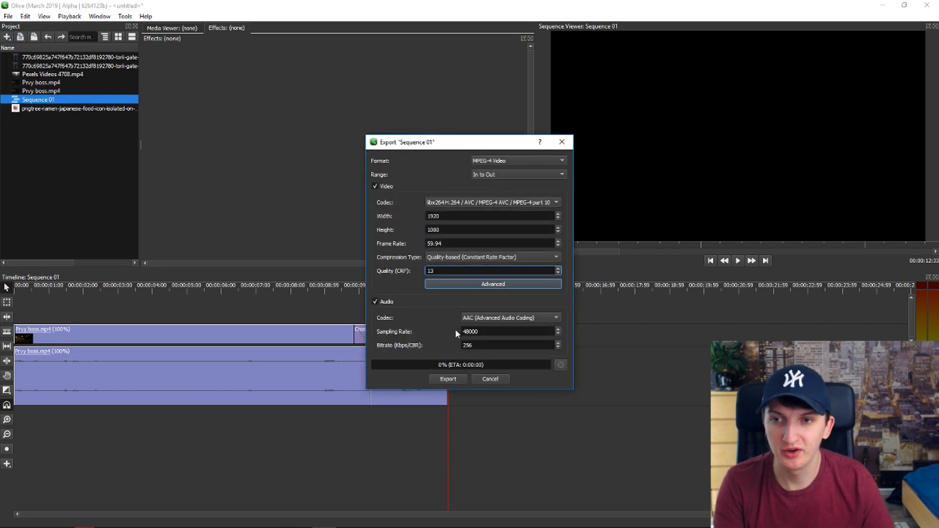
{"action": "left_click", "coordinate": [447, 379]}
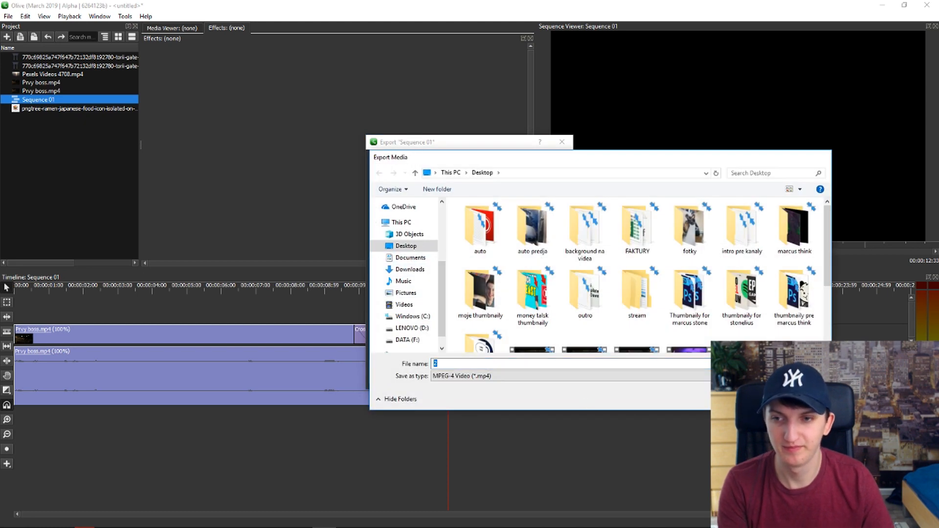
Step: Enter 18 in the export dialog, export, and confirm overwriting 2.mp4
{"action": "left_click", "coordinate": [561, 142]}
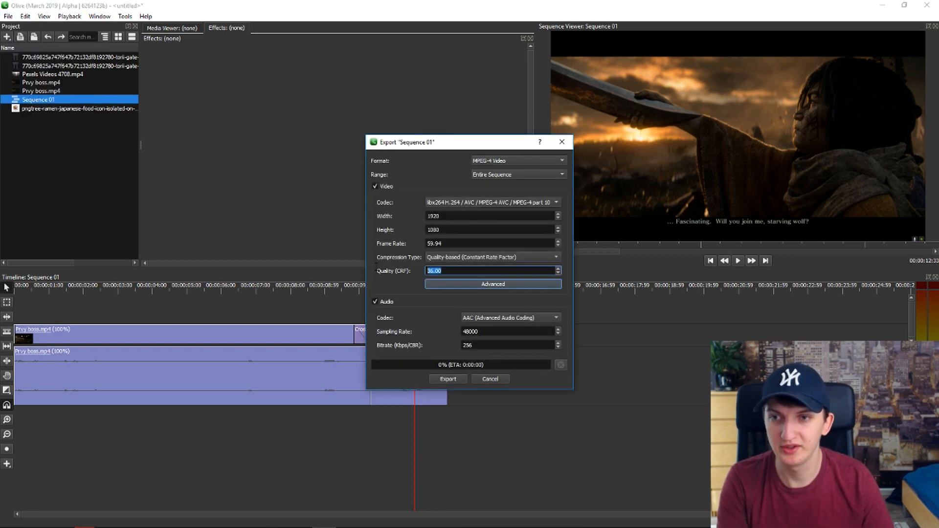
{"action": "type", "text": "18"}
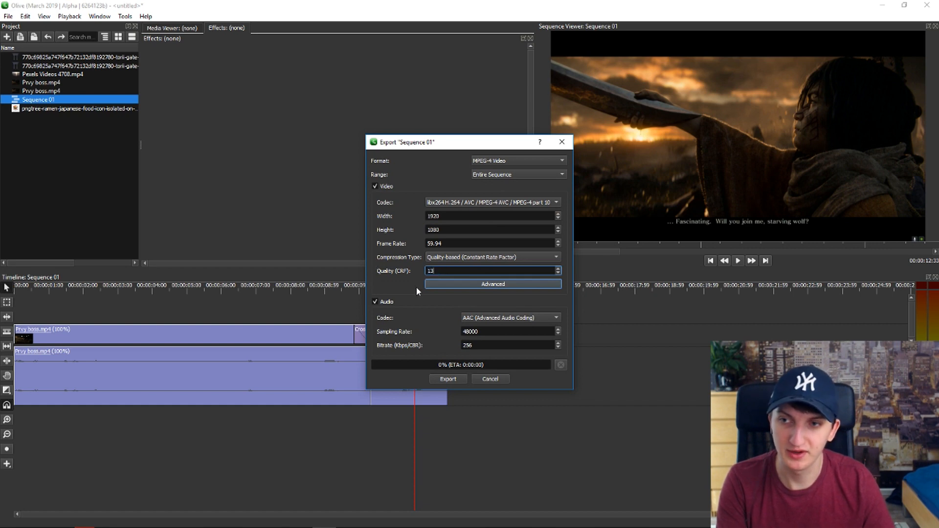
{"action": "left_click", "coordinate": [448, 378]}
{"action": "type", "text": "2"}
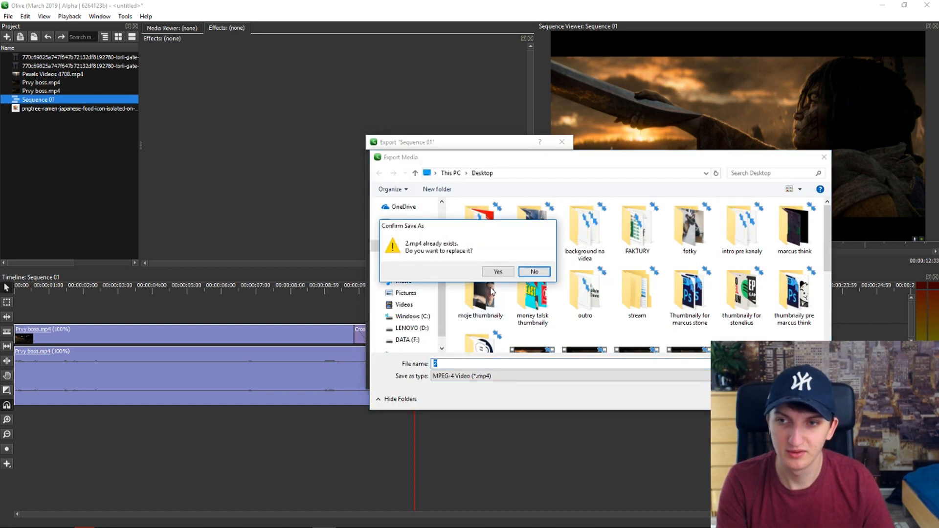
{"action": "left_click", "coordinate": [498, 271]}
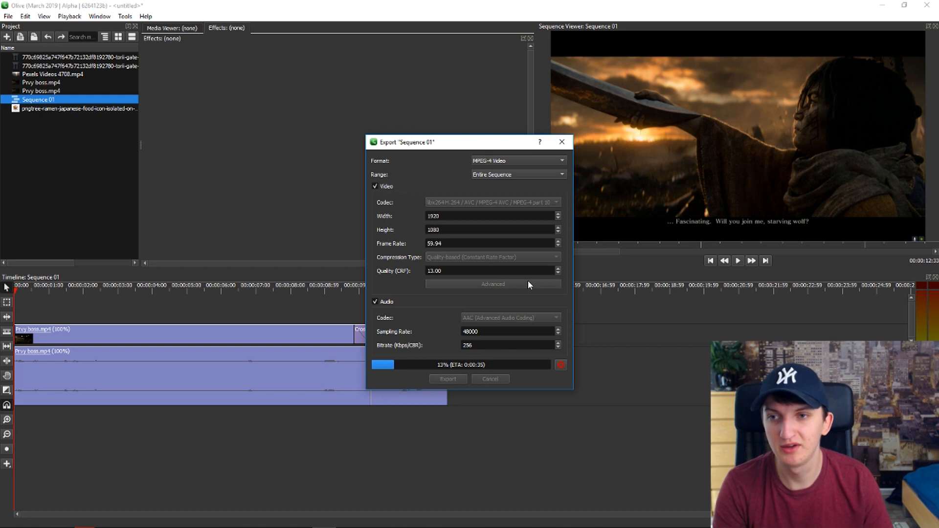
Step: Set quality to 0 and Range to Entire Sequence, close Advanced, and export
{"action": "left_click", "coordinate": [560, 365]}
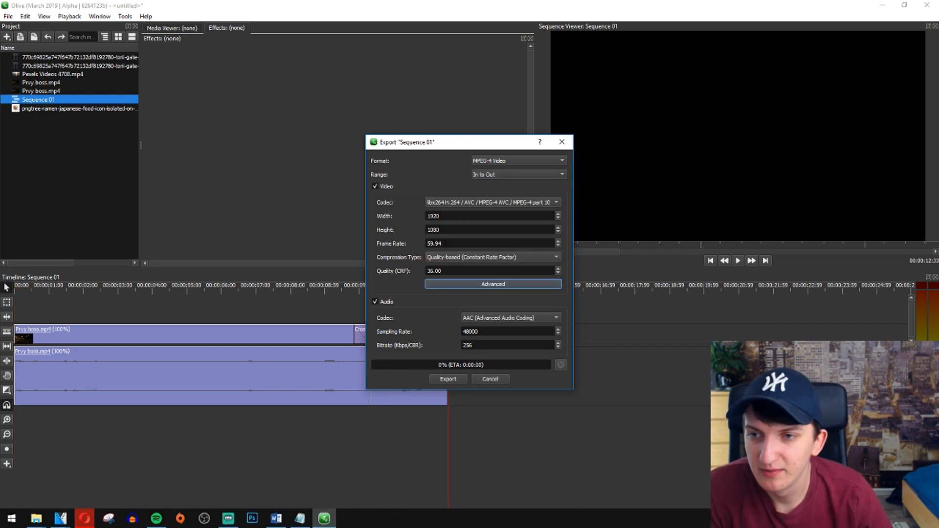
{"action": "triple_click", "coordinate": [473, 271]}
{"action": "type", "text": "0"}
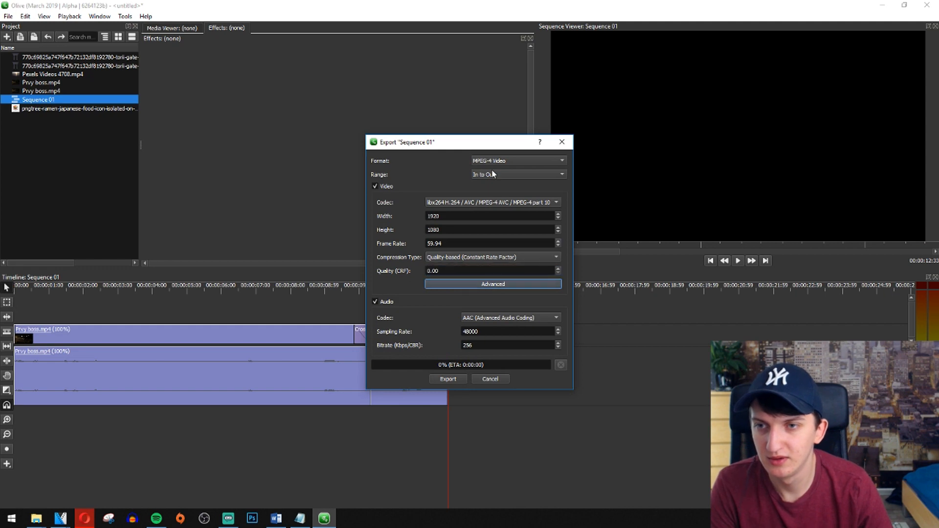
{"action": "left_click", "coordinate": [494, 283]}
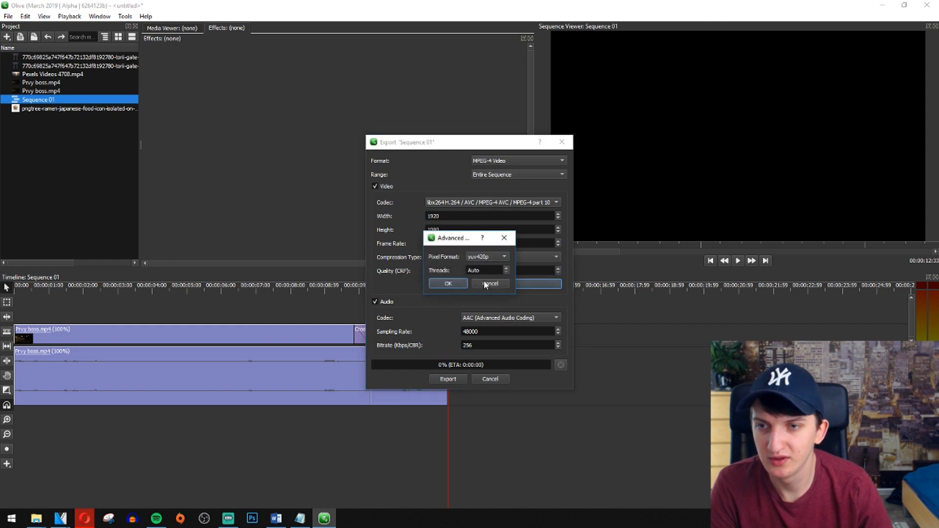
{"action": "left_click", "coordinate": [448, 283]}
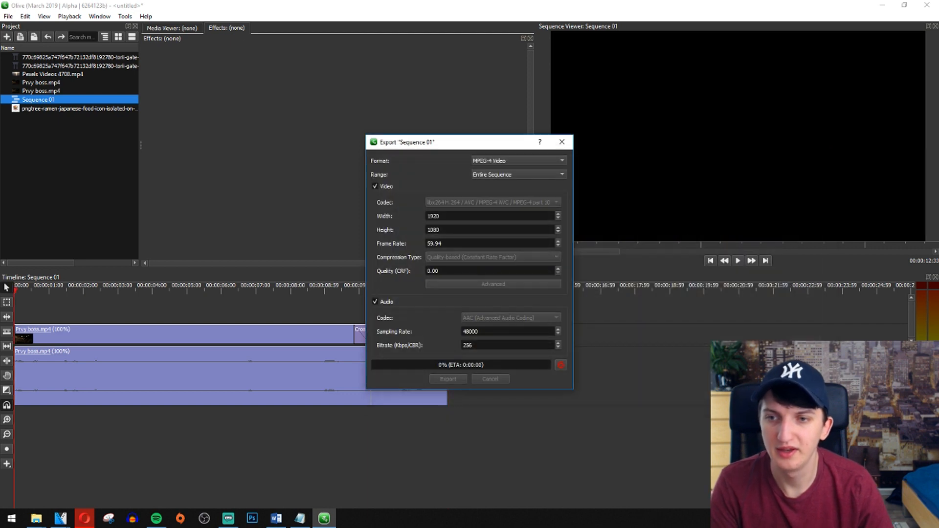
{"action": "left_click", "coordinate": [447, 379]}
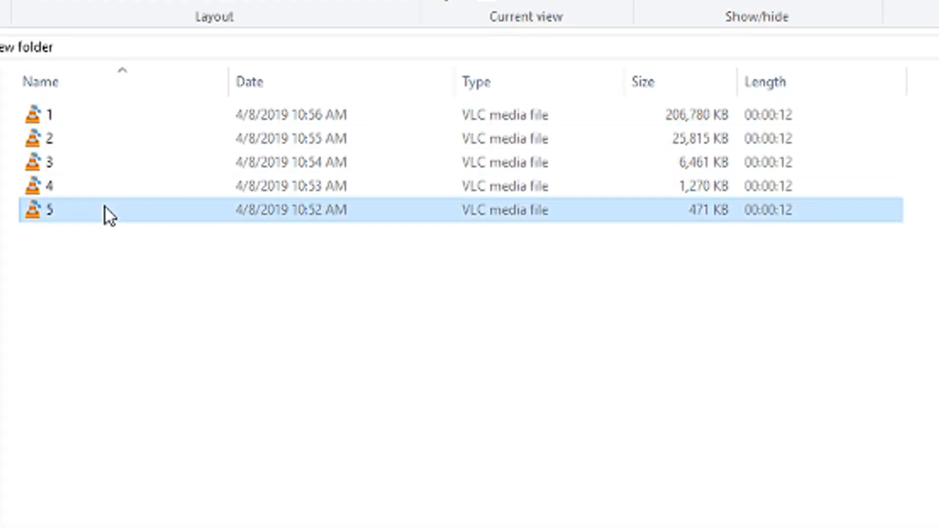
Step: Open video 5 from the export folder, then select video 2
{"action": "double_click", "coordinate": [51, 209]}
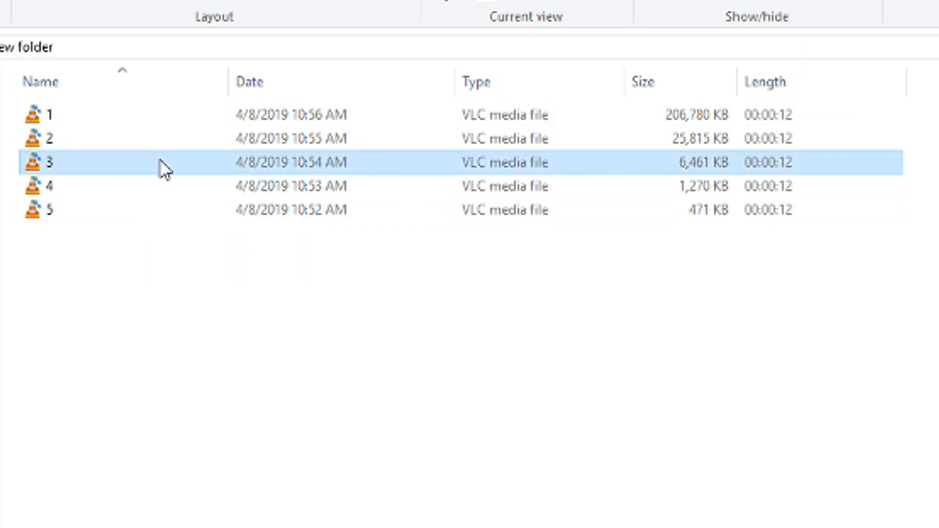
{"action": "left_click", "coordinate": [51, 139]}
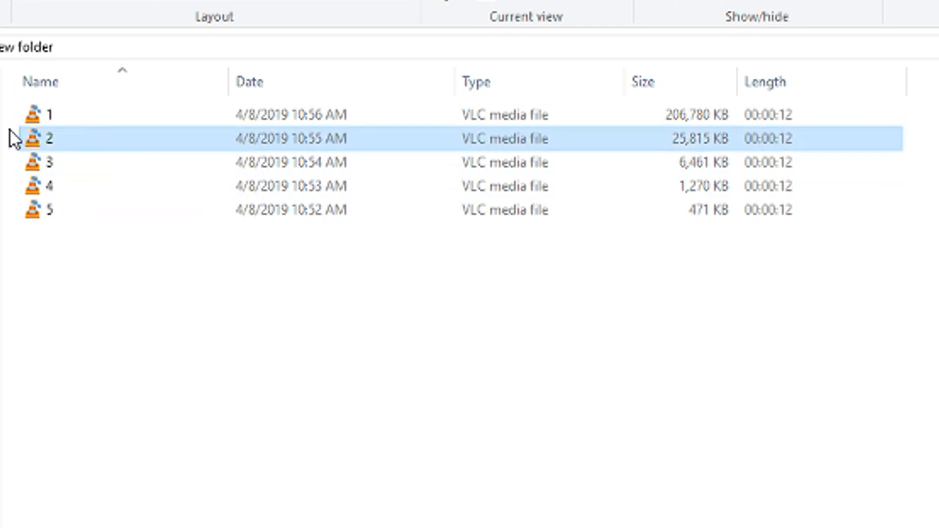
{"action": "mouse_move", "coordinate": [88, 144]}
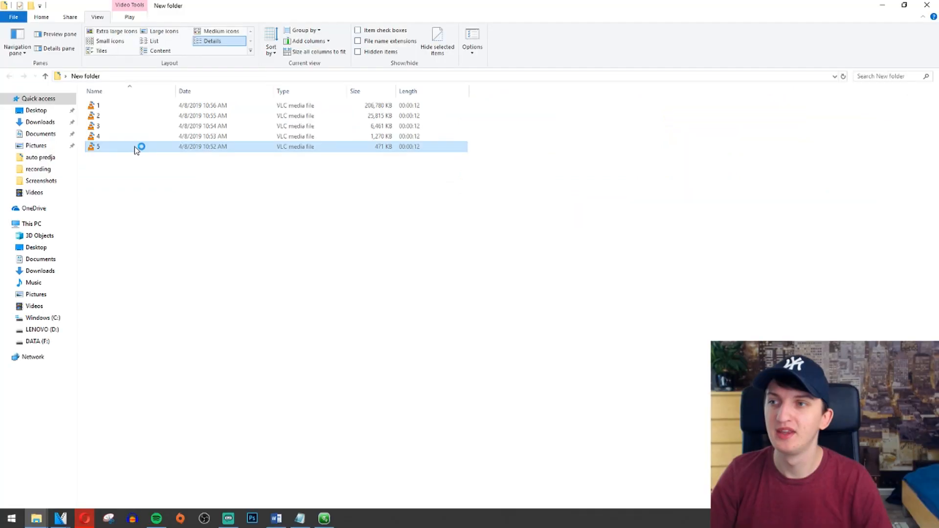
Step: Open video 5, then open videos 4 and 5 together
{"action": "double_click", "coordinate": [98, 146]}
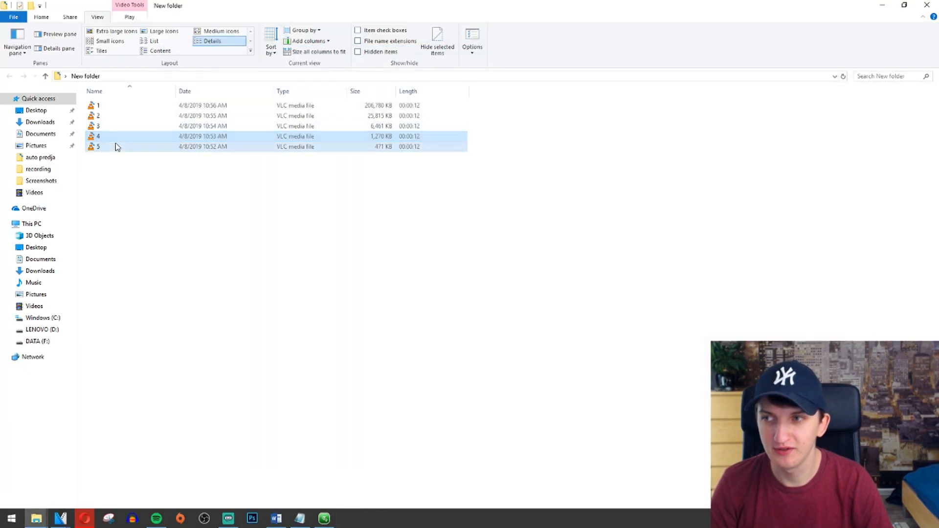
{"action": "double_click", "coordinate": [98, 126]}
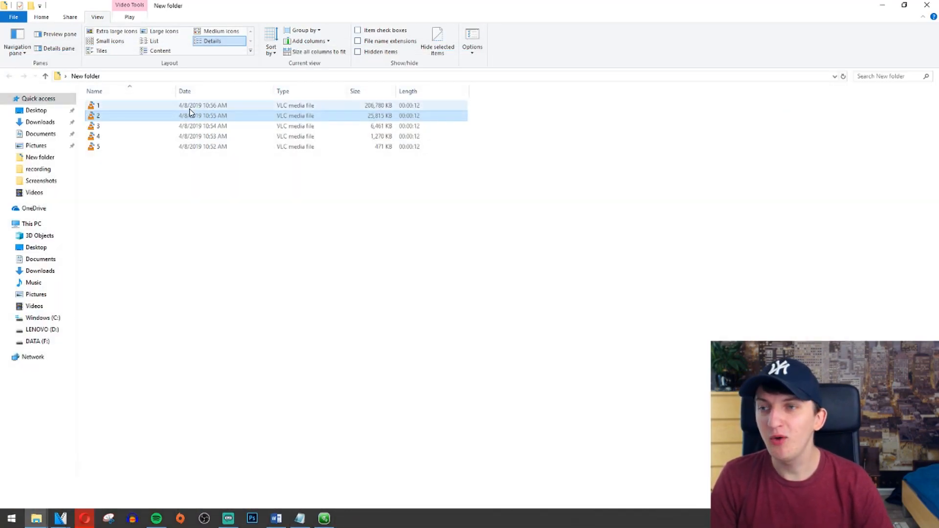
{"action": "double_click", "coordinate": [98, 106]}
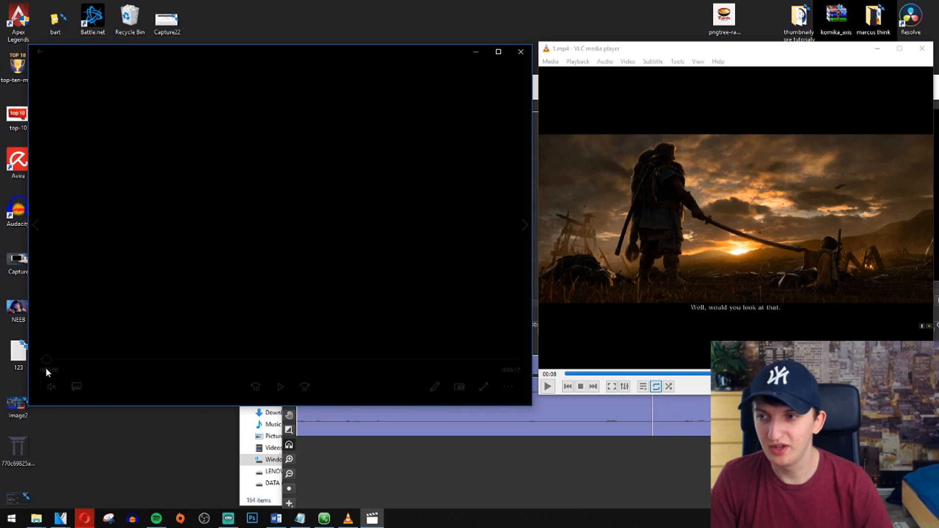
Step: Restart 1.mp4 in VLC from the beginning and play video 2 alongside it
{"action": "left_click", "coordinate": [280, 387]}
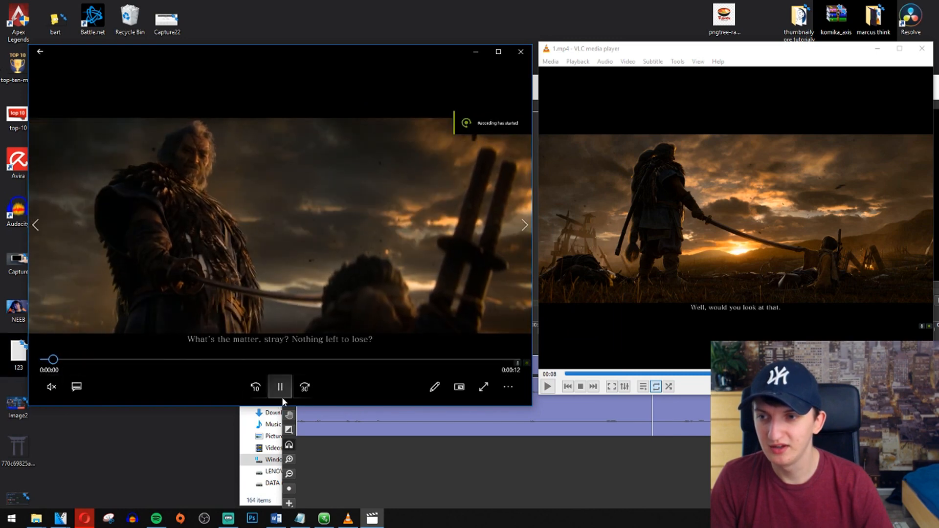
{"action": "left_click", "coordinate": [279, 387]}
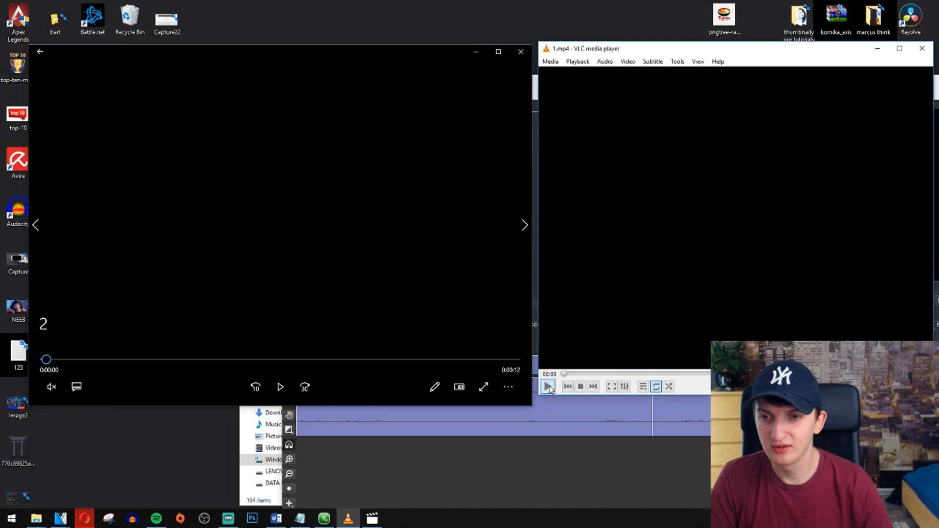
{"action": "left_click", "coordinate": [547, 387]}
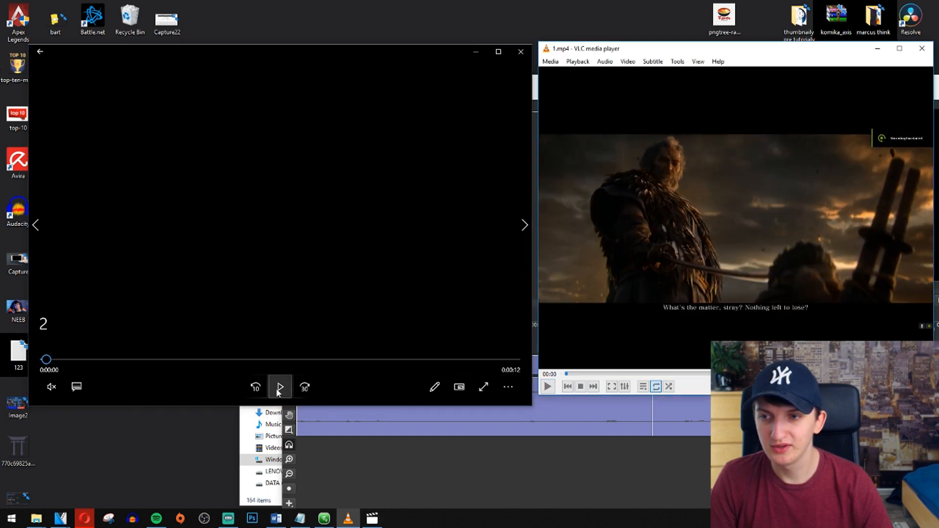
{"action": "left_click", "coordinate": [280, 387]}
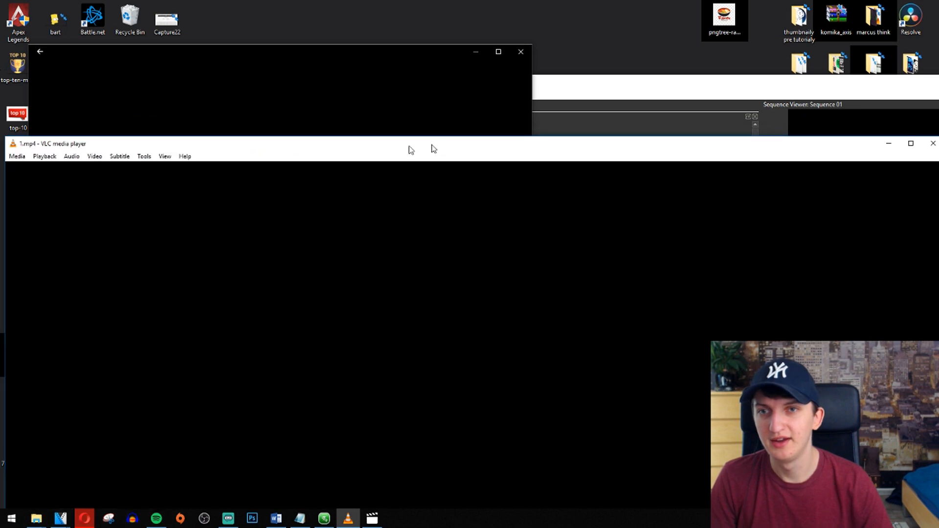
Step: Bring Olive's Sequence 01 project to the front and maximize its window
{"action": "left_click", "coordinate": [932, 143]}
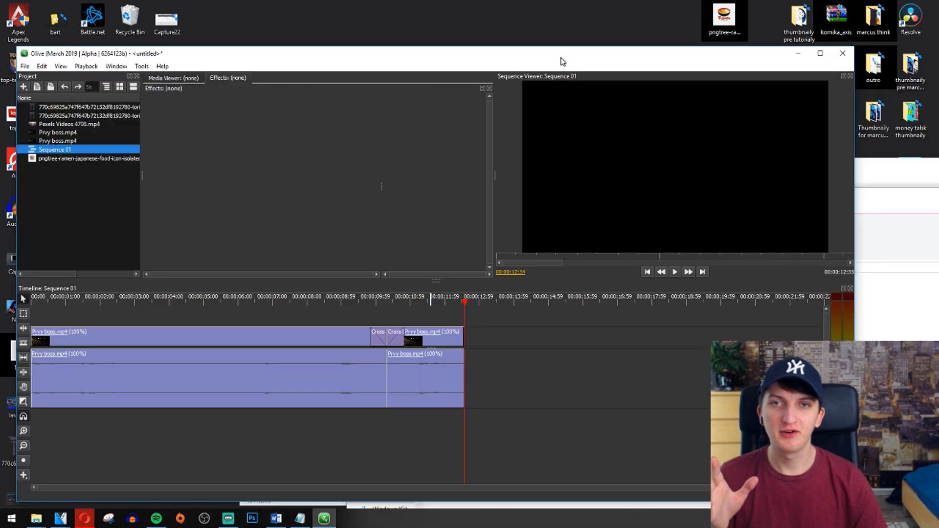
{"action": "left_click", "coordinate": [820, 53]}
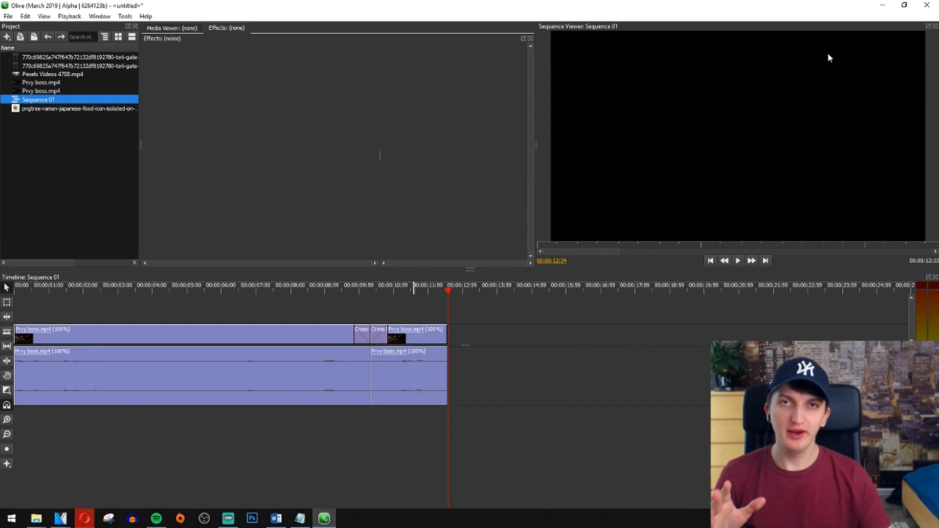